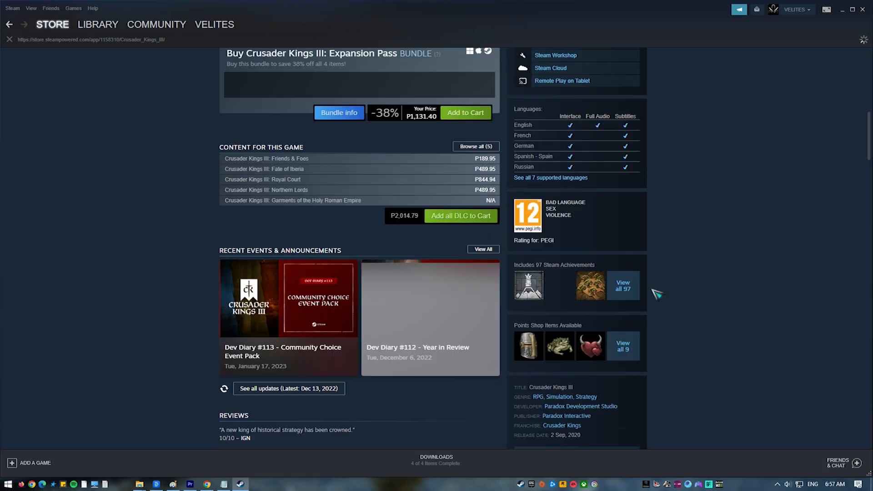
# View the Crusader Kings III update history showing the 1.8.1 patch notes, then bring up the Win+X menu
pyautogui.scroll(-3)
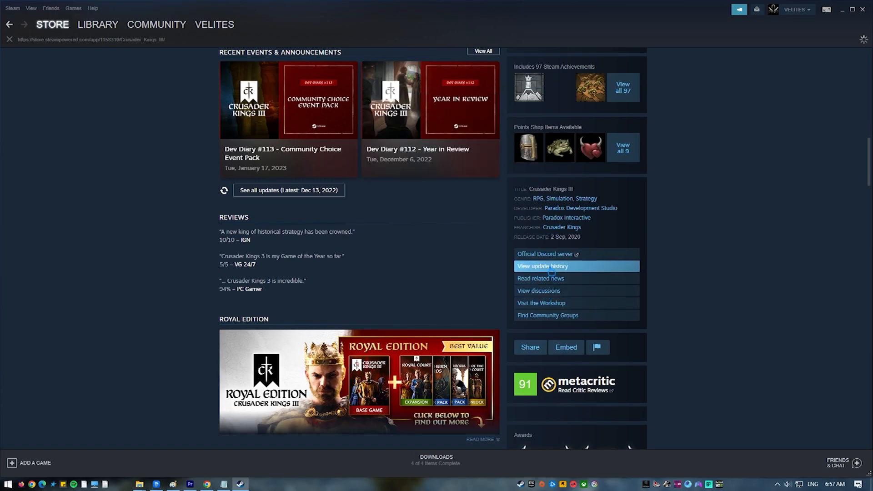
pyautogui.click(544, 266)
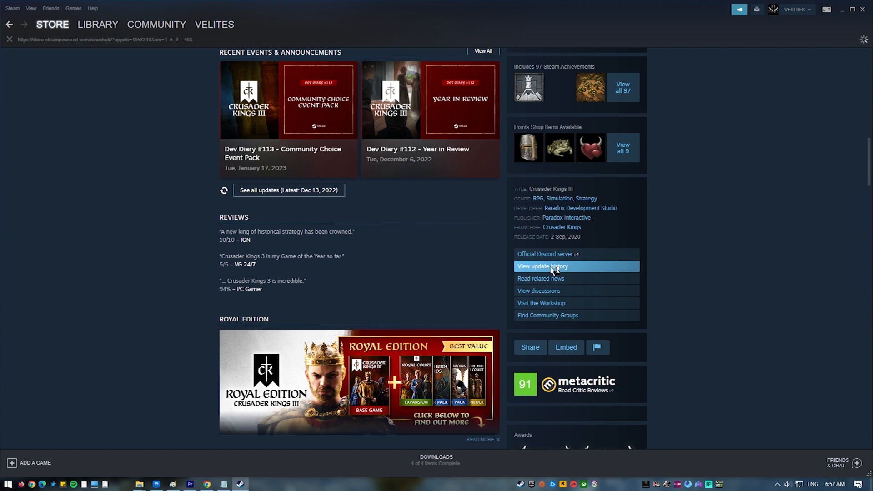
pyautogui.click(543, 267)
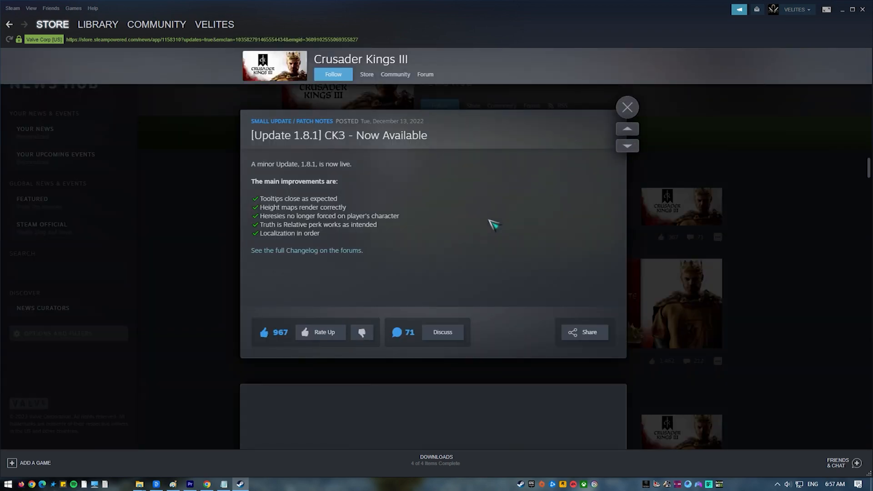
pyautogui.rightClick(7, 484)
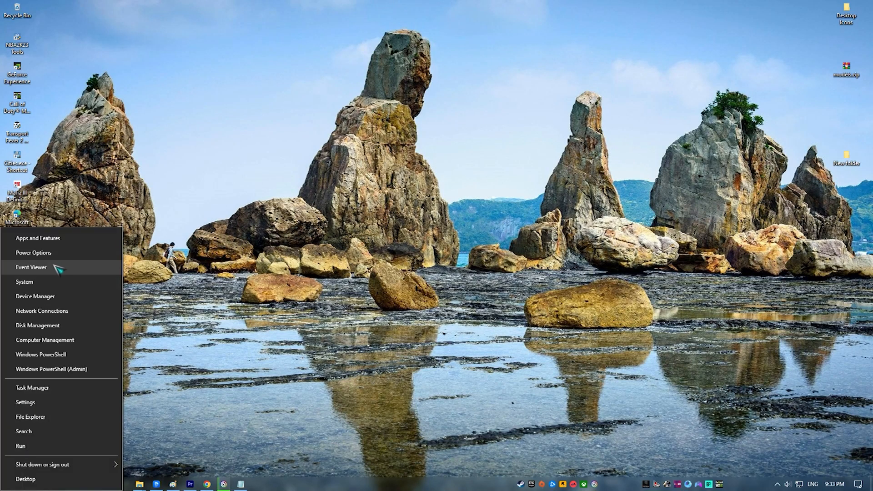
# In Task Manager's process list, bring up End task actions for the Google Chrome processes
pyautogui.click(35, 295)
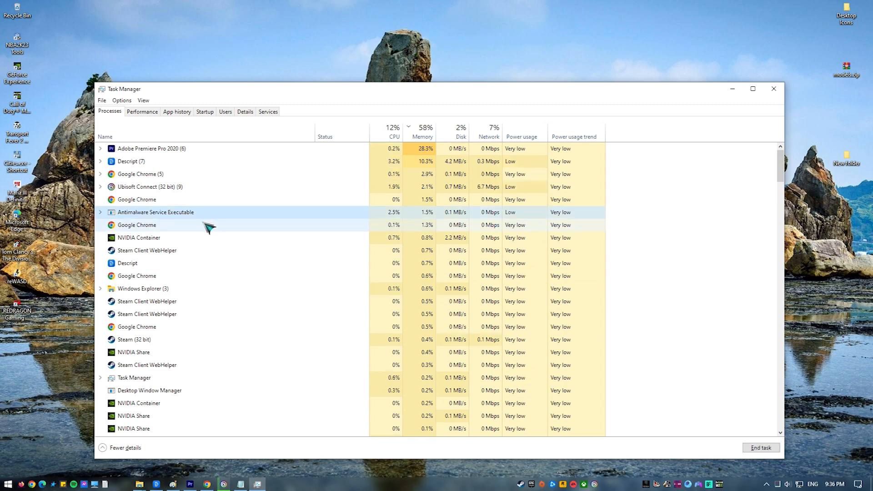
pyautogui.rightClick(155, 212)
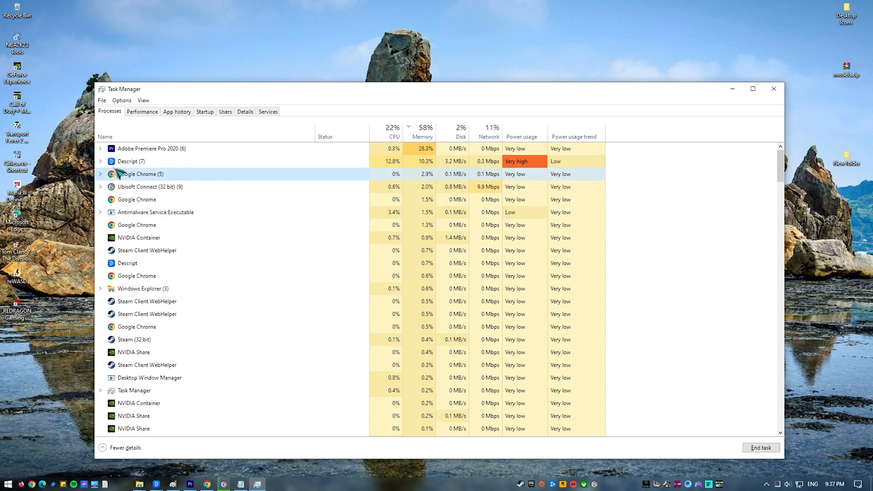
pyautogui.rightClick(140, 174)
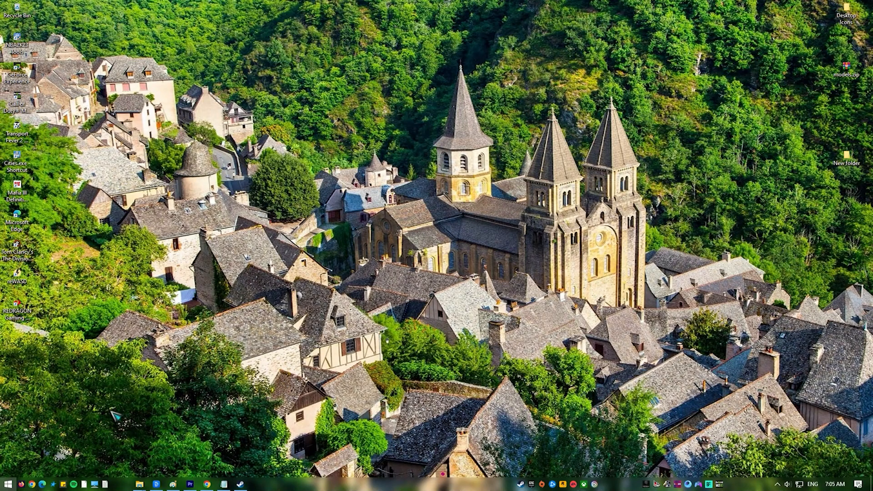
# In Apps & features, select BlueStacks (64-bit) and start uninstalling it
pyautogui.click(6, 484)
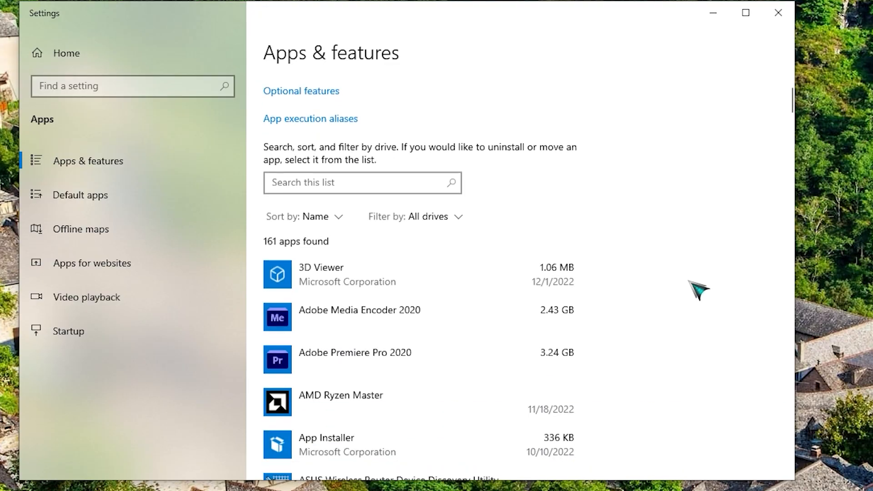
pyautogui.scroll(-3)
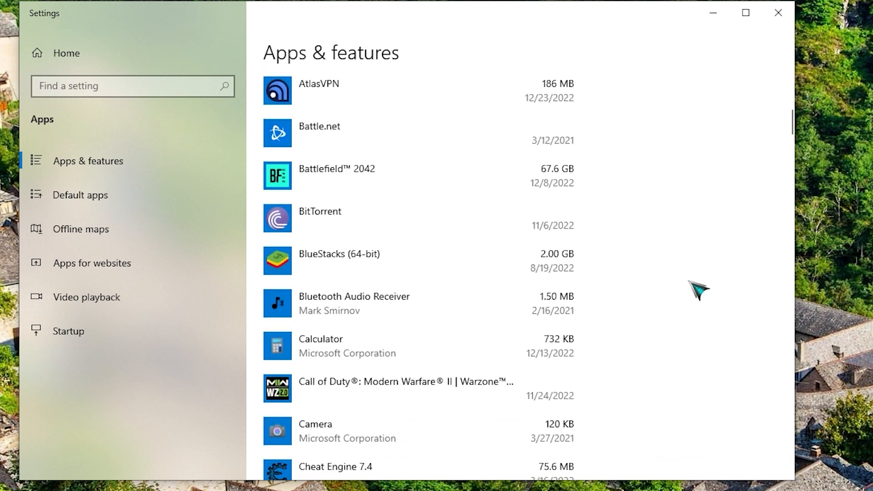
pyautogui.click(340, 260)
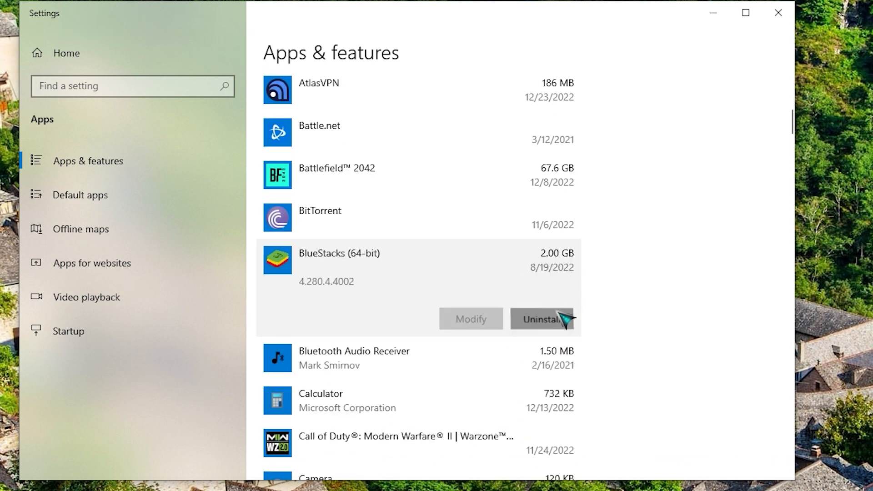
pyautogui.click(541, 320)
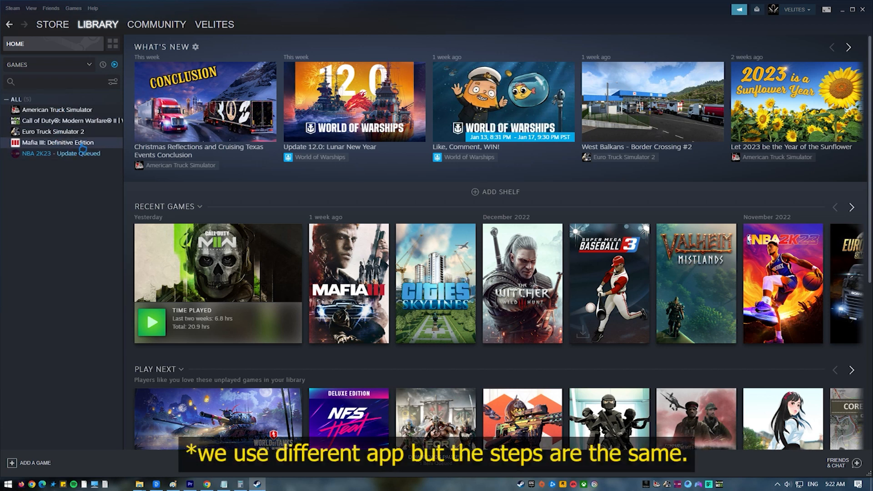
# From the Library, reach Euro Truck Simulator 2's Properties and its installed game files settings
pyautogui.click(58, 142)
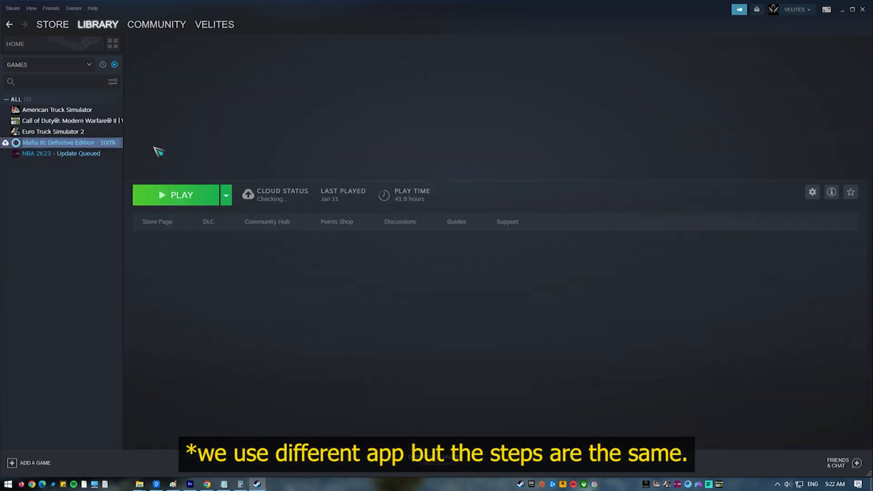
pyautogui.rightClick(52, 131)
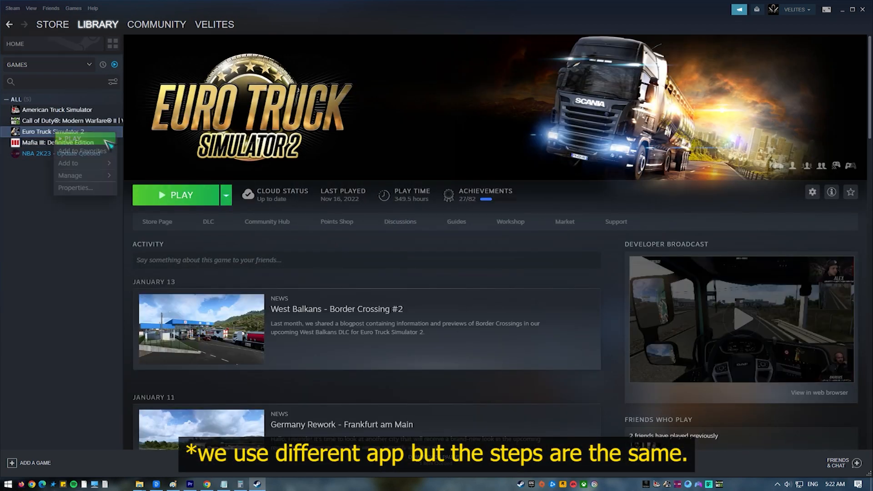
pyautogui.click(76, 188)
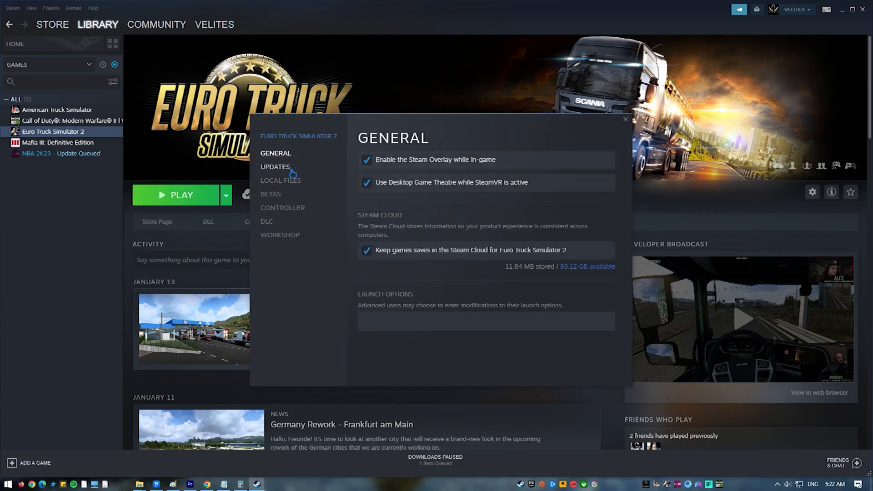
pyautogui.click(281, 180)
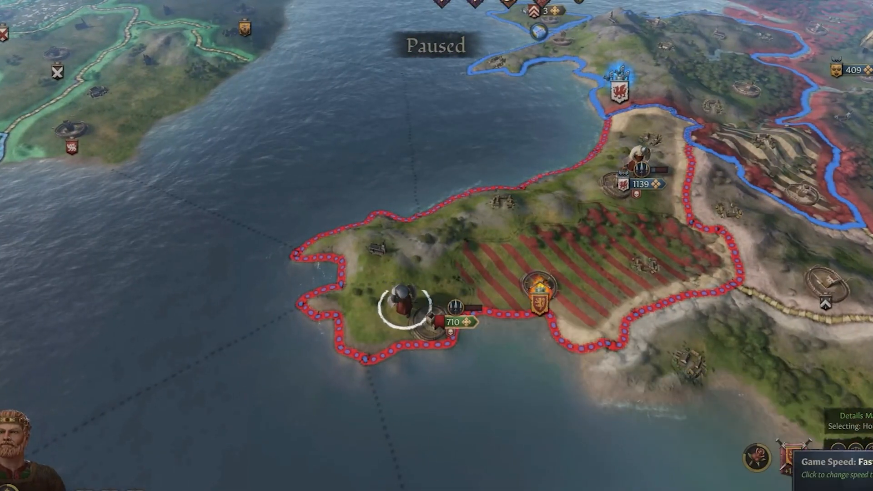
# Select the besieging army of Luimneach on the campaign map to show its details
pyautogui.click(409, 307)
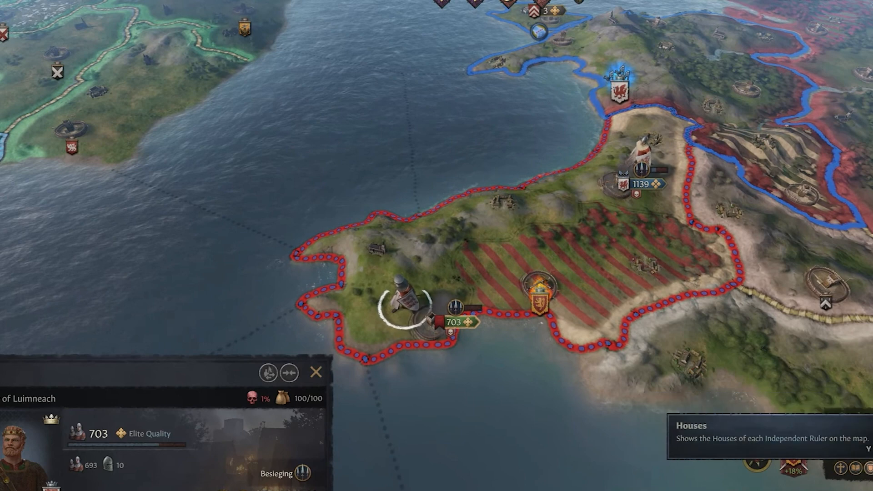
pyautogui.moveTo(495, 362)
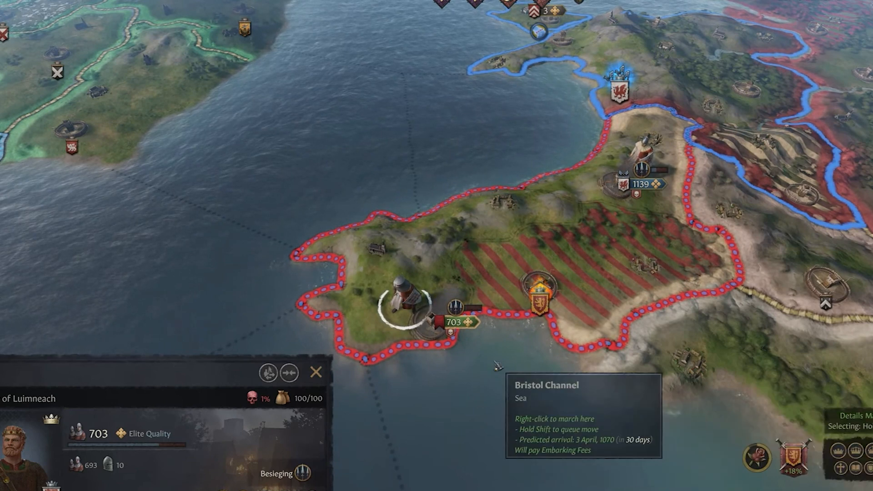